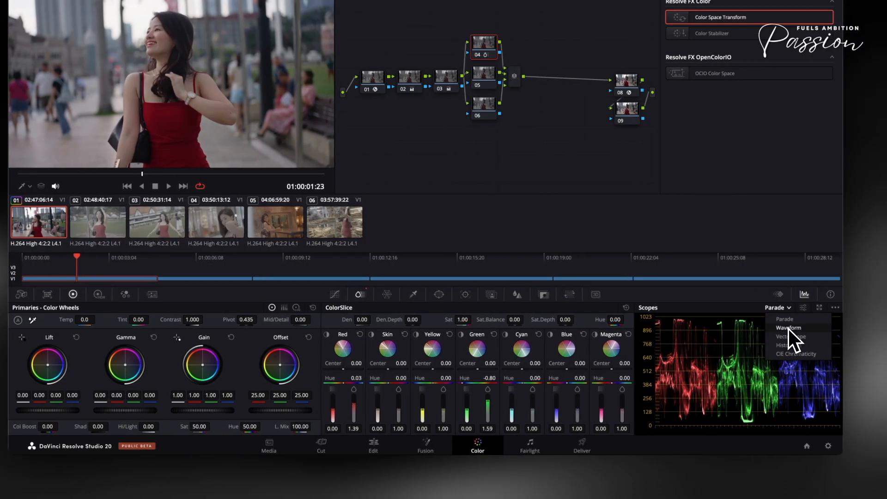
# Switch the scopes panel to the Vectorscope to check skin and green hues.
pyautogui.click(791, 336)
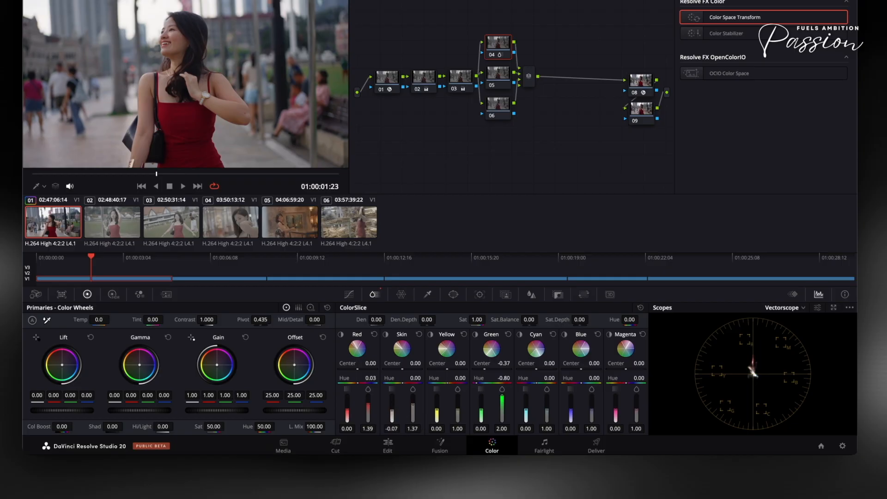
pyautogui.moveTo(557, 422)
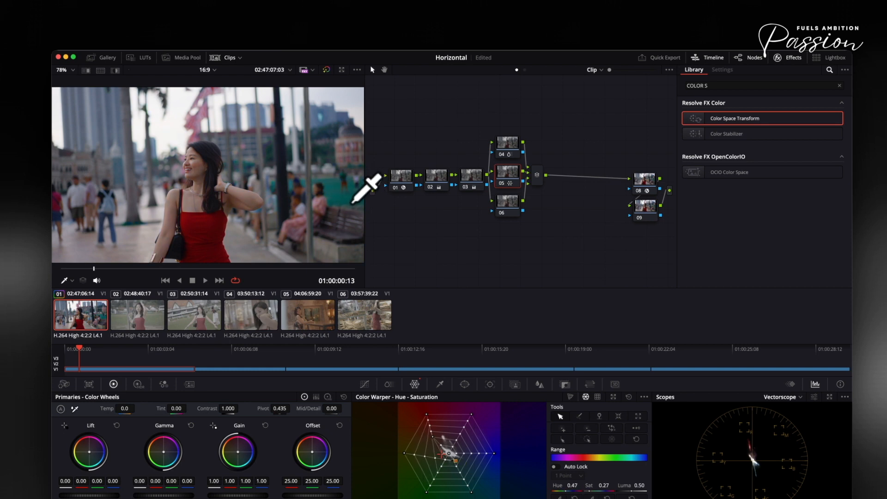
pyautogui.moveTo(221, 105)
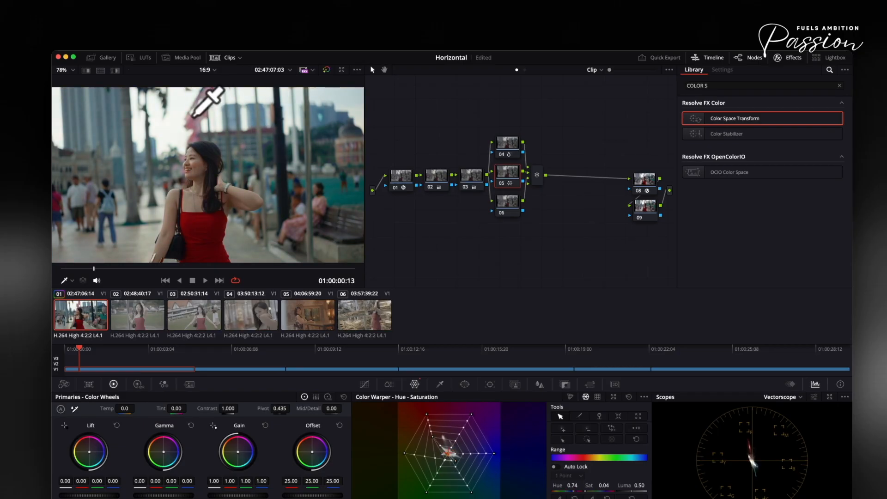
pyautogui.moveTo(194, 109)
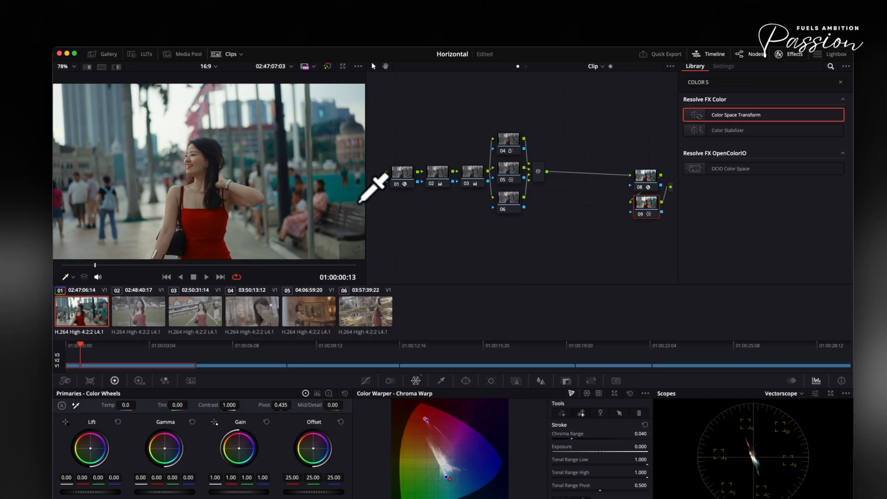
pyautogui.moveTo(359, 184)
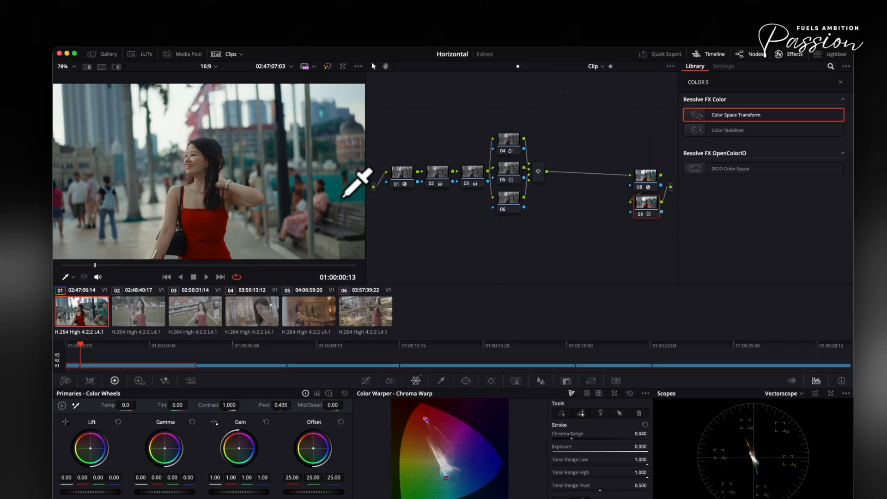
pyautogui.moveTo(74, 180)
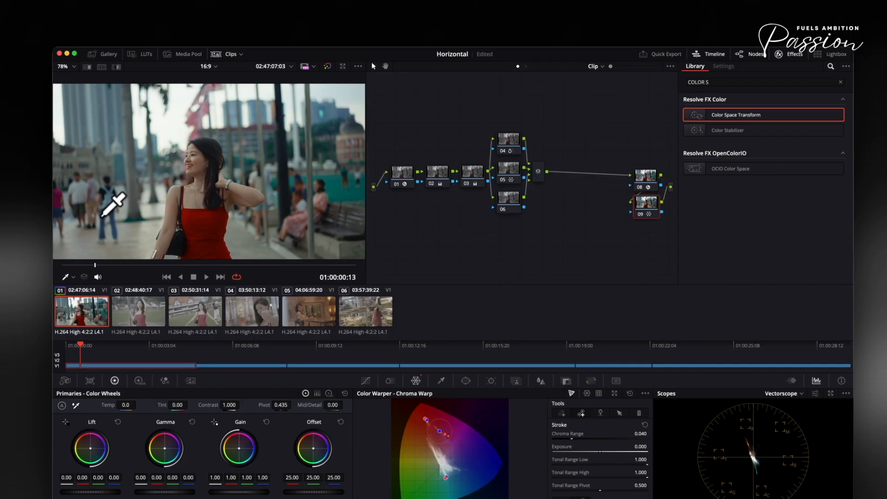
pyautogui.moveTo(232, 108)
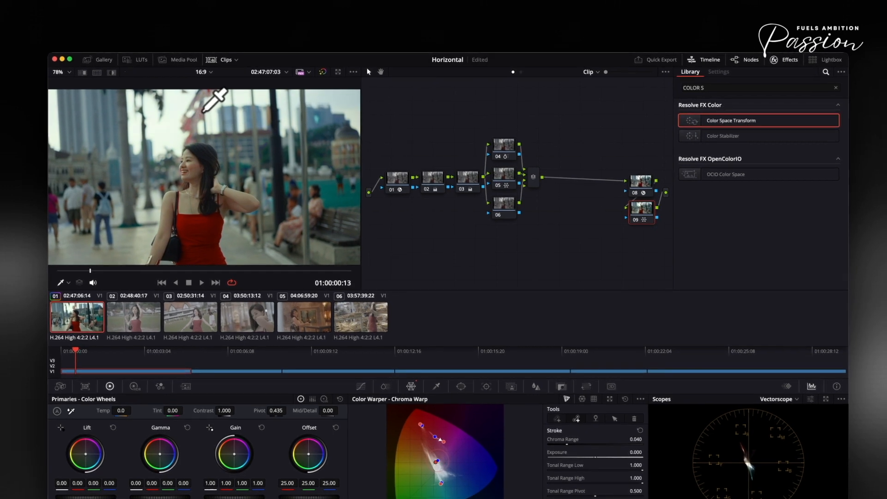
pyautogui.moveTo(362, 178)
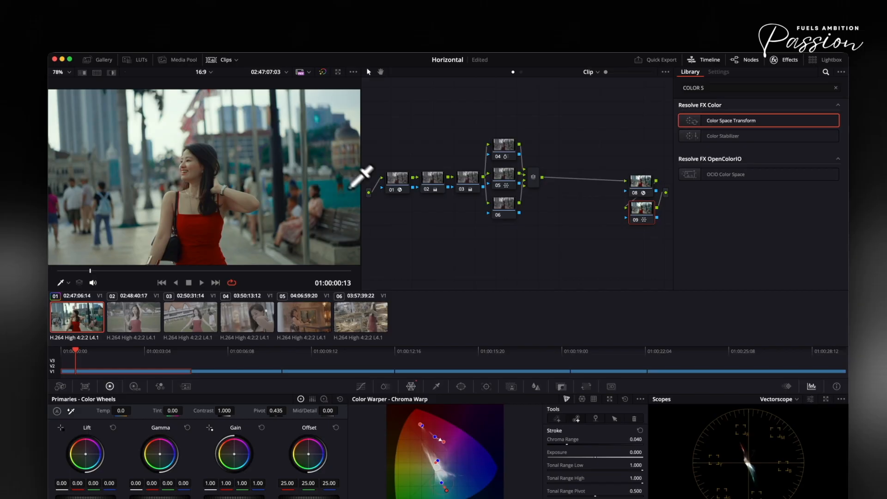
pyautogui.moveTo(348, 161)
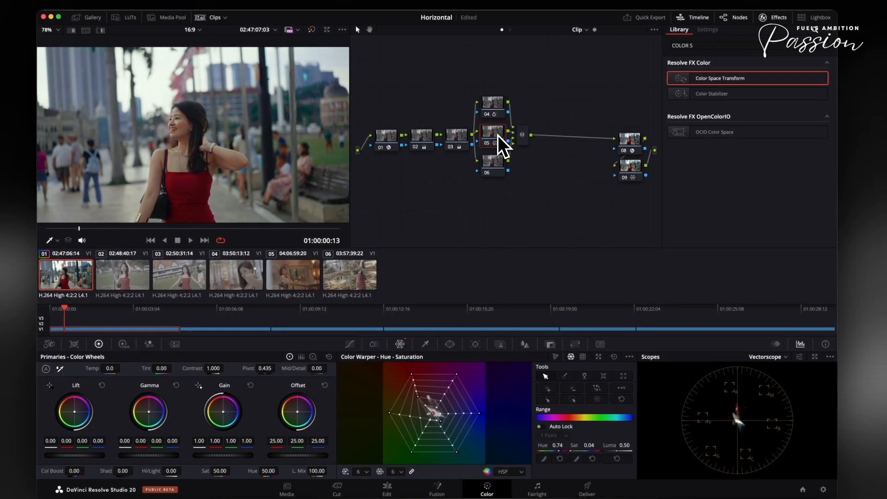
pyautogui.click(629, 166)
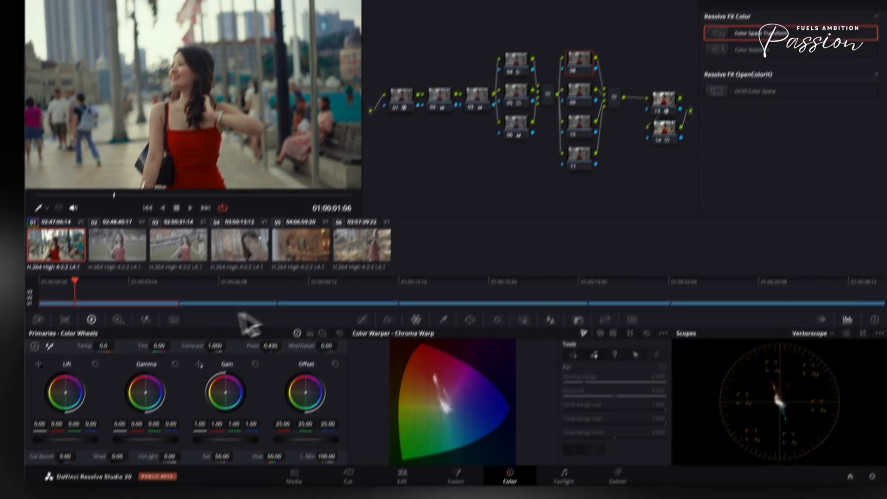
# Select a node in the new parallel group to reshape colours with Chroma Warp.
pyautogui.click(378, 281)
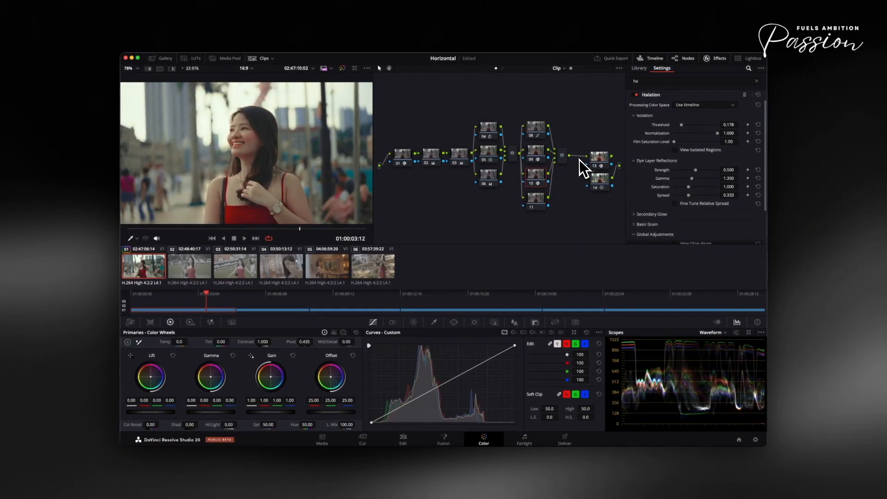
# Search the Effects library for the depth map effect with 'de'.
pyautogui.write('dep')
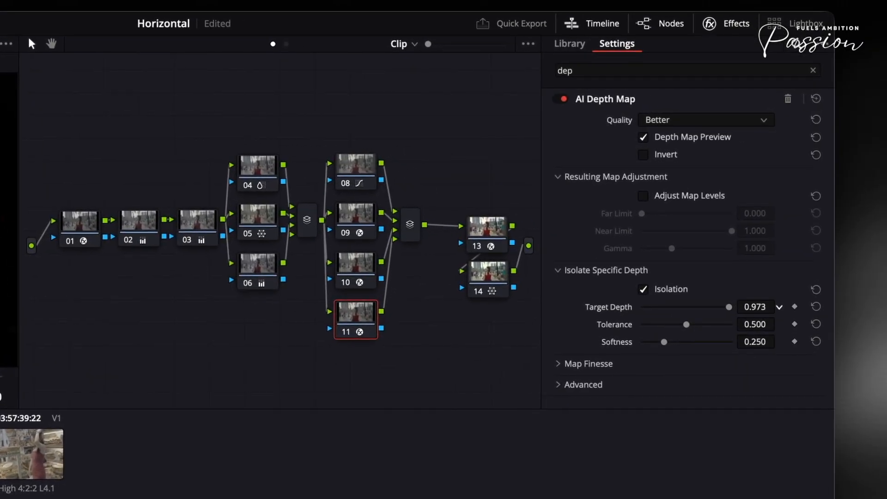
# Adjust node 11's depth map levels, invert it, and play the clip to review.
pyautogui.click(642, 195)
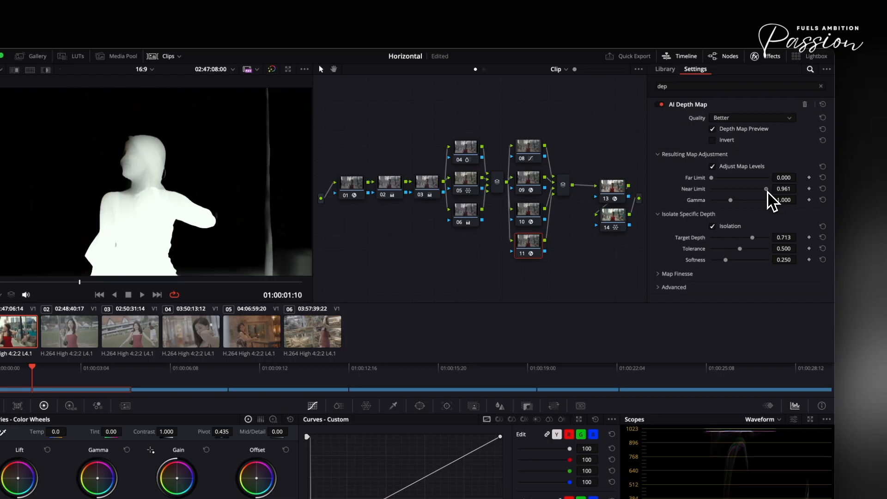
pyautogui.moveTo(744, 184)
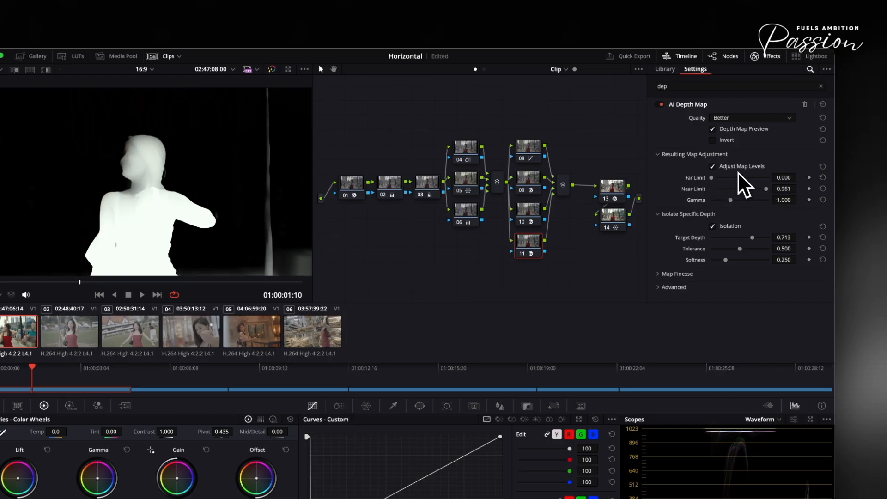
pyautogui.click(712, 139)
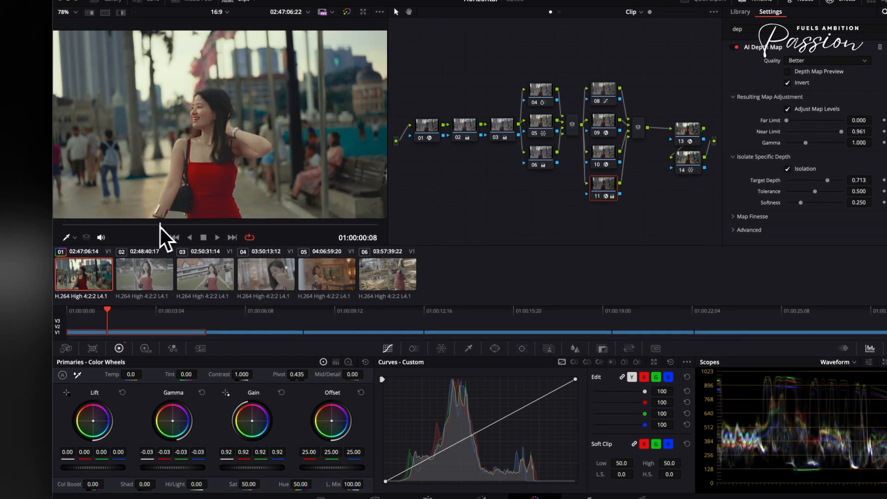
pyautogui.click(217, 237)
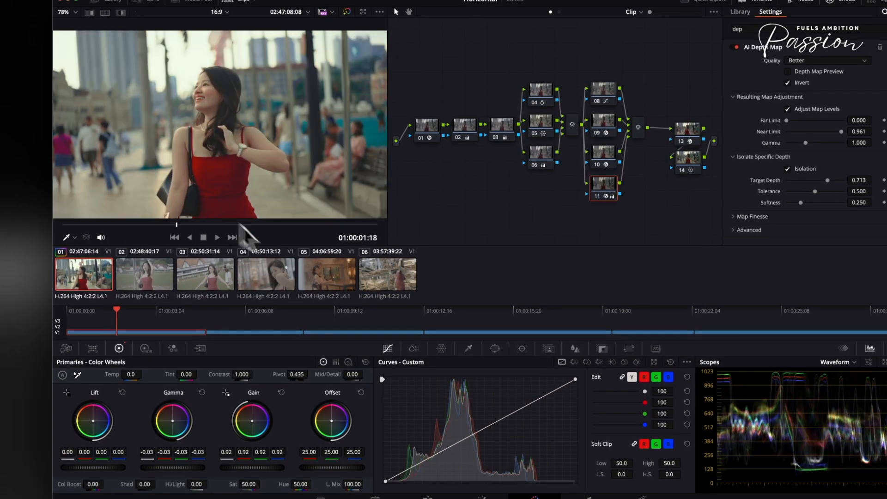